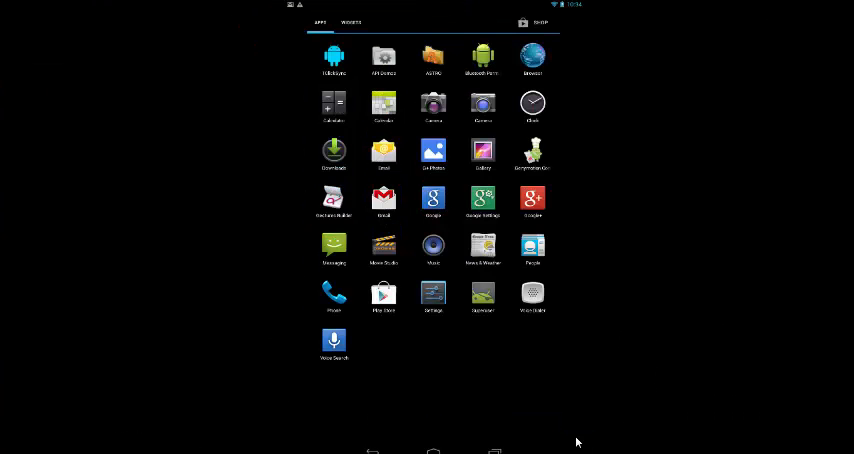
mouse_move(672, 362)
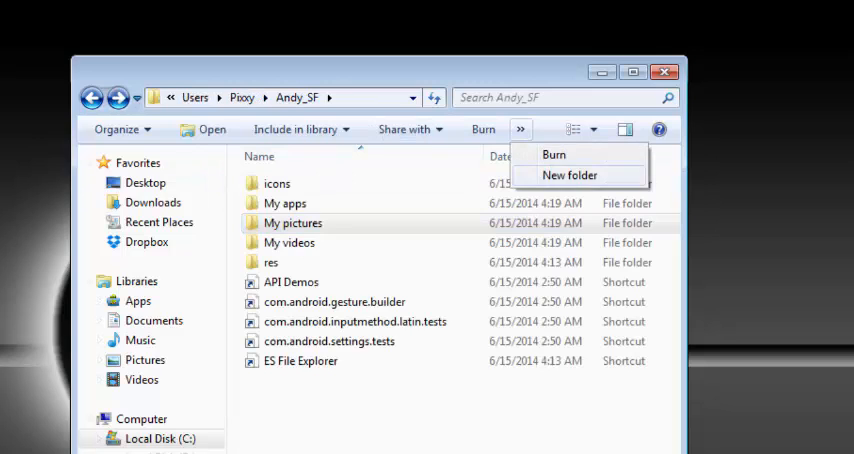
Step: Create a new folder in Andy_SF to be named 'My music'
click(568, 176)
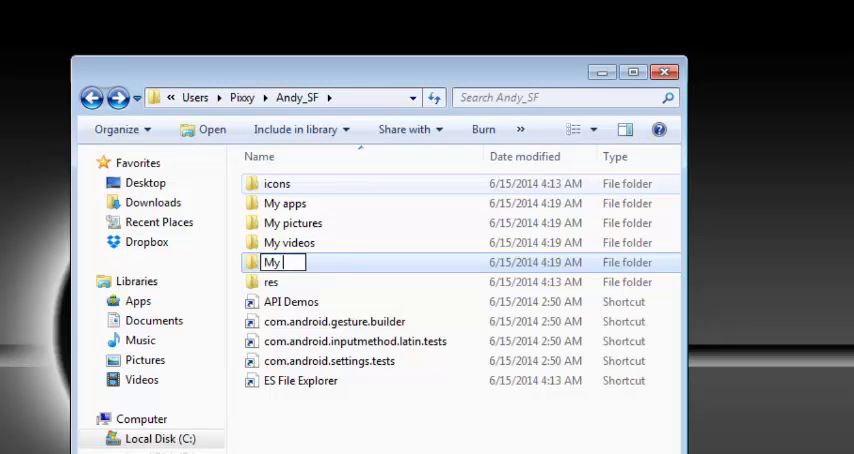